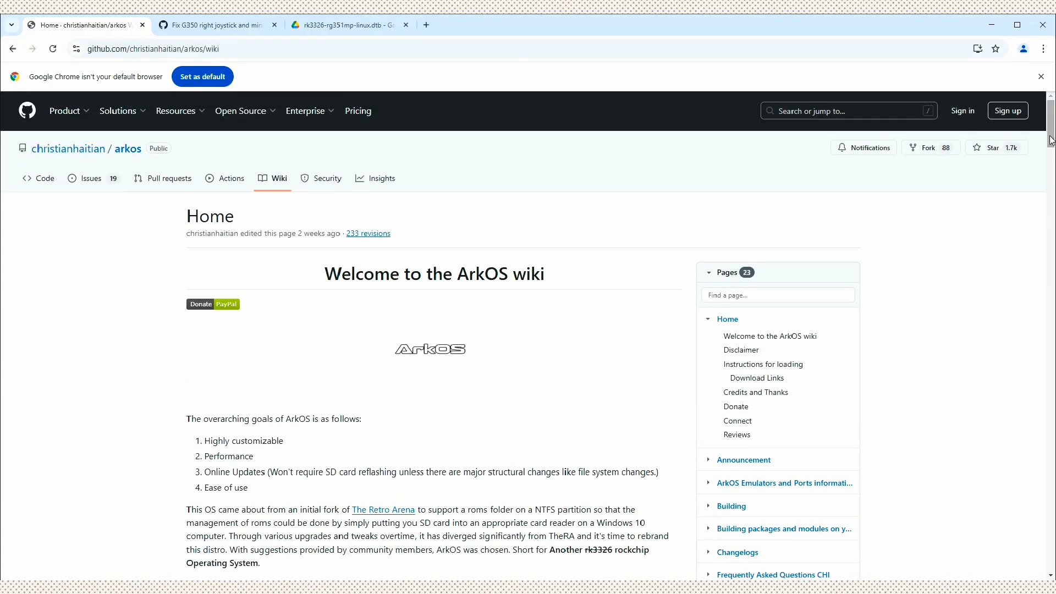
Scroll the ArkOS wiki down to the Download Links row for the RG351MP/RG10X image.
scroll(down, 3)
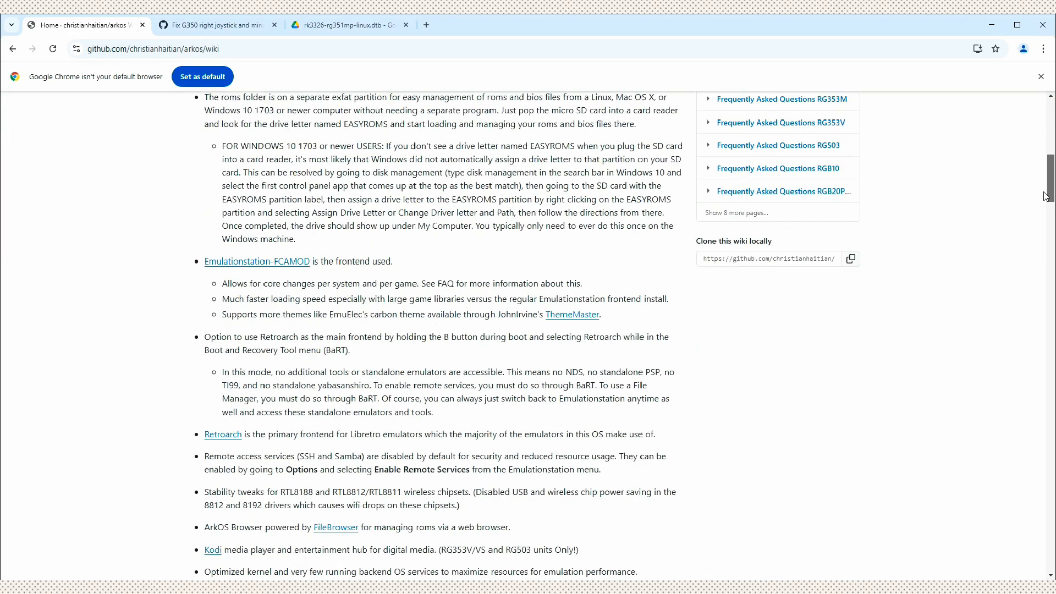
scroll(down, 3)
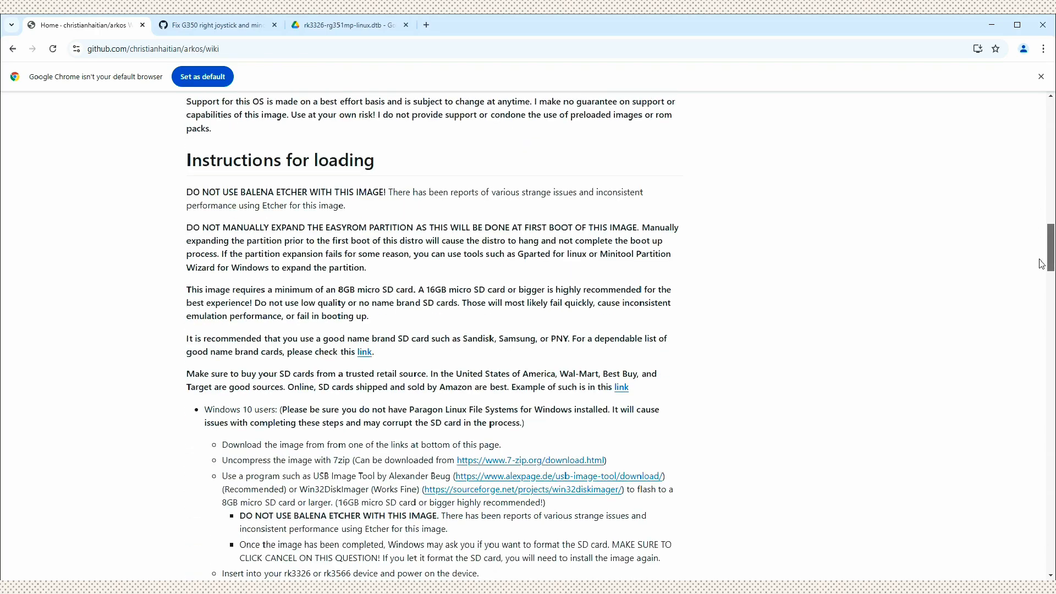
scroll(down, 3)
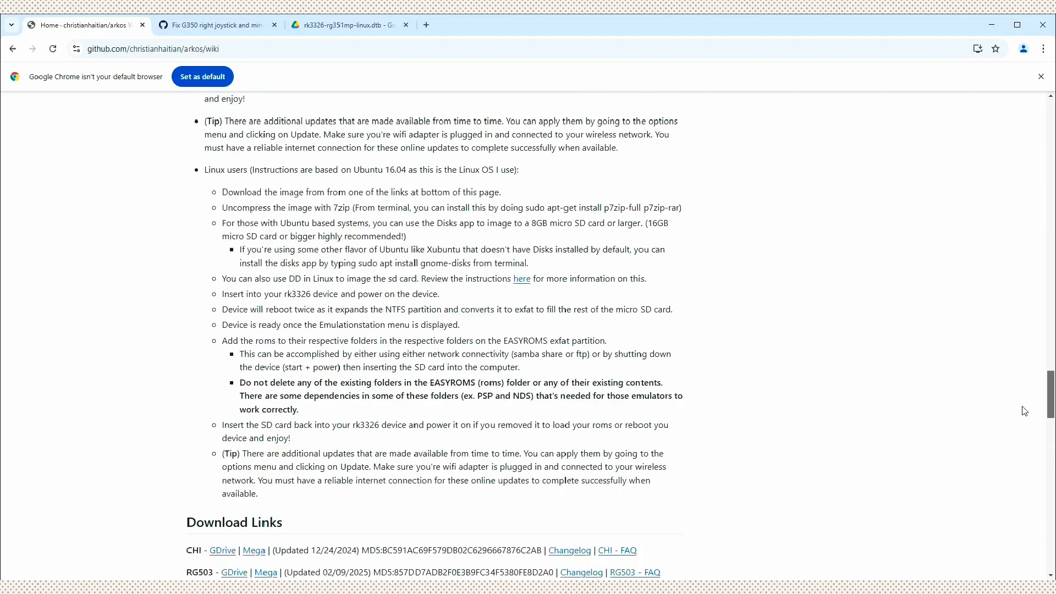
scroll(down, 3)
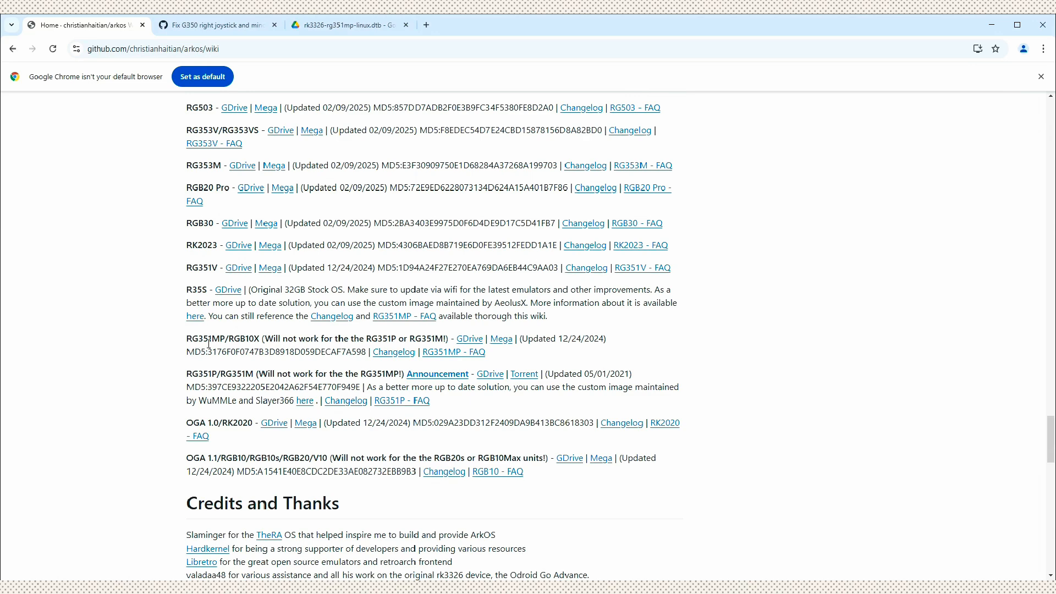
mouse_move(331, 338)
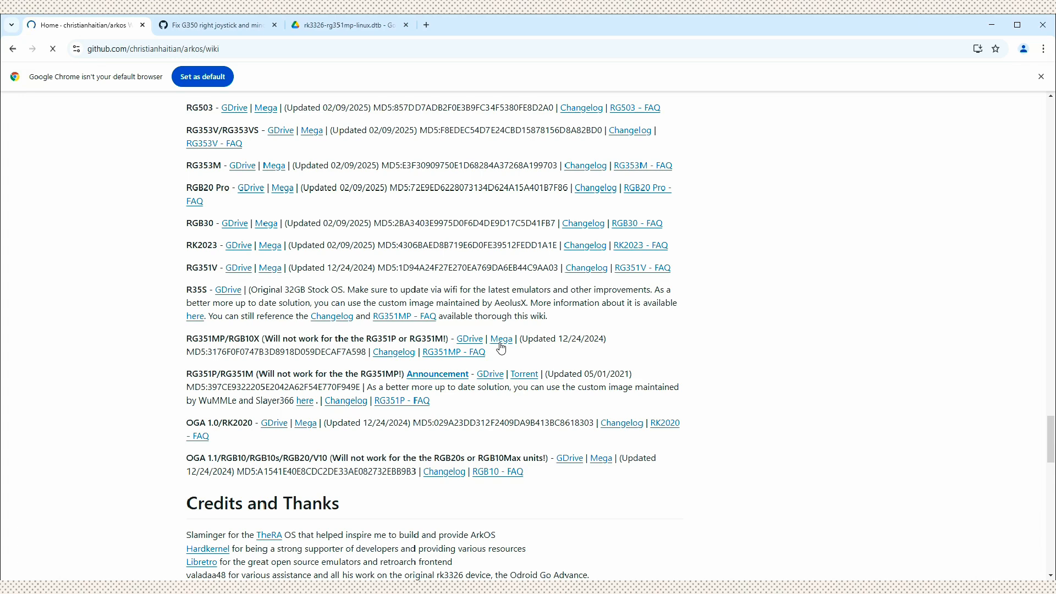
Start the MEGA download of ArkOS_RG351MP_v2.0_12242024.img.xz (2.83 GB) and let it complete.
click(500, 338)
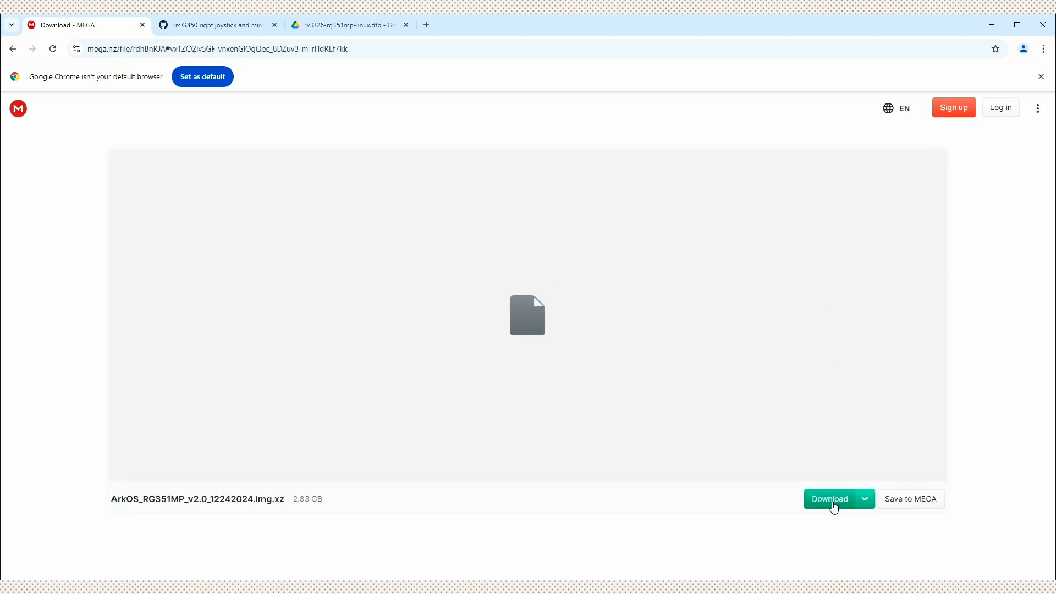
click(829, 499)
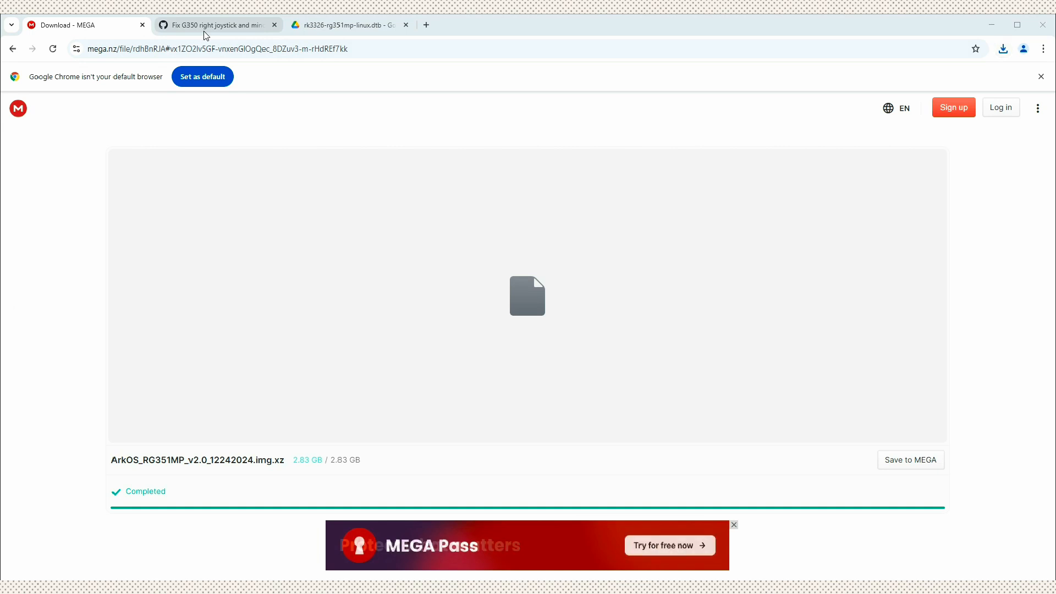
Review the G350 right joystick fix commit and jump to its odroidgo3-joypad.c changes.
click(216, 24)
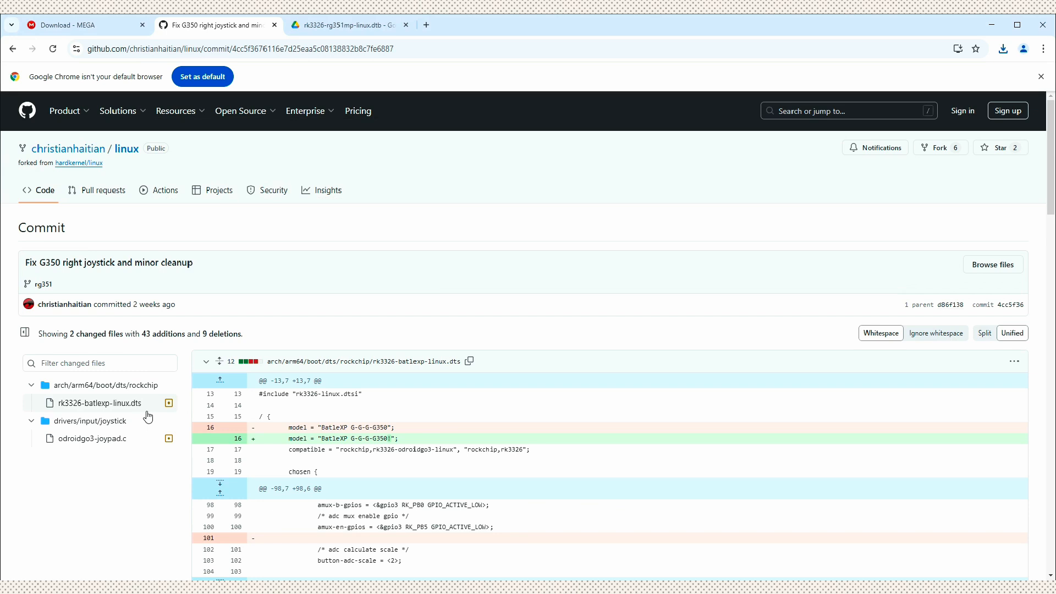
scroll(down, 3)
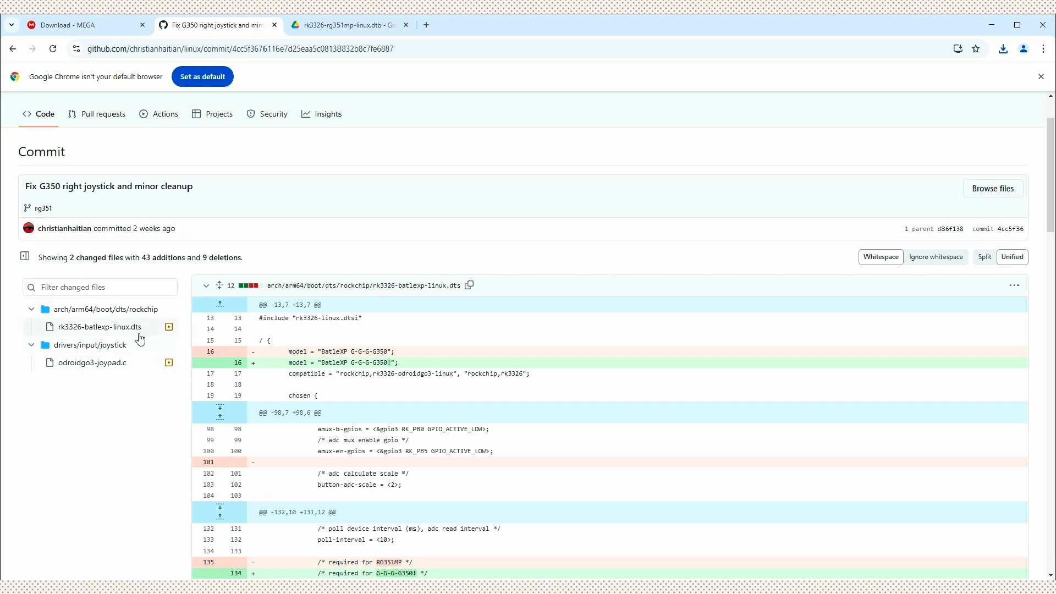
scroll(down, 3)
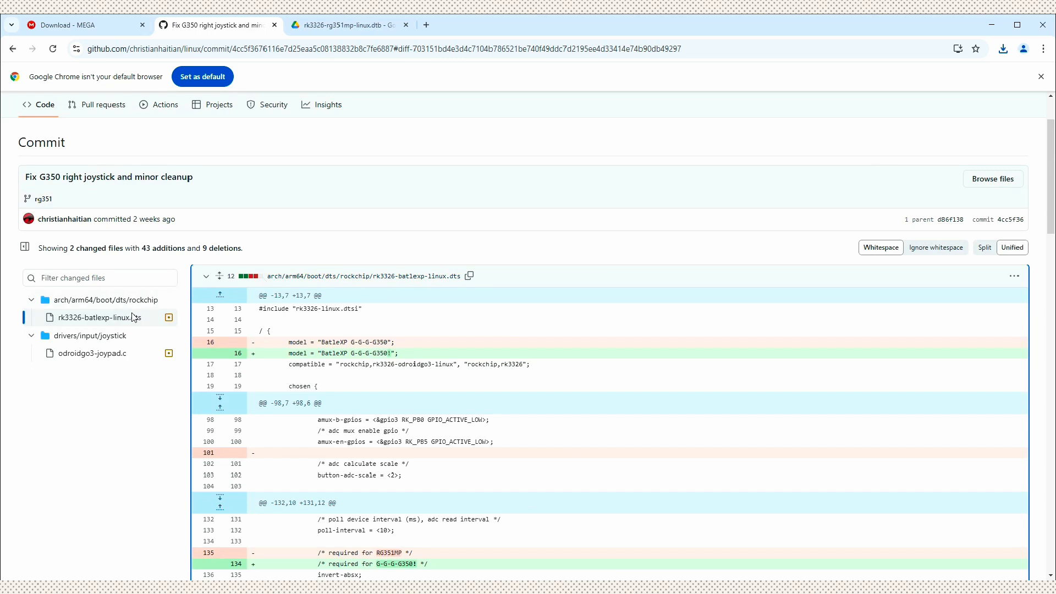
scroll(down, 3)
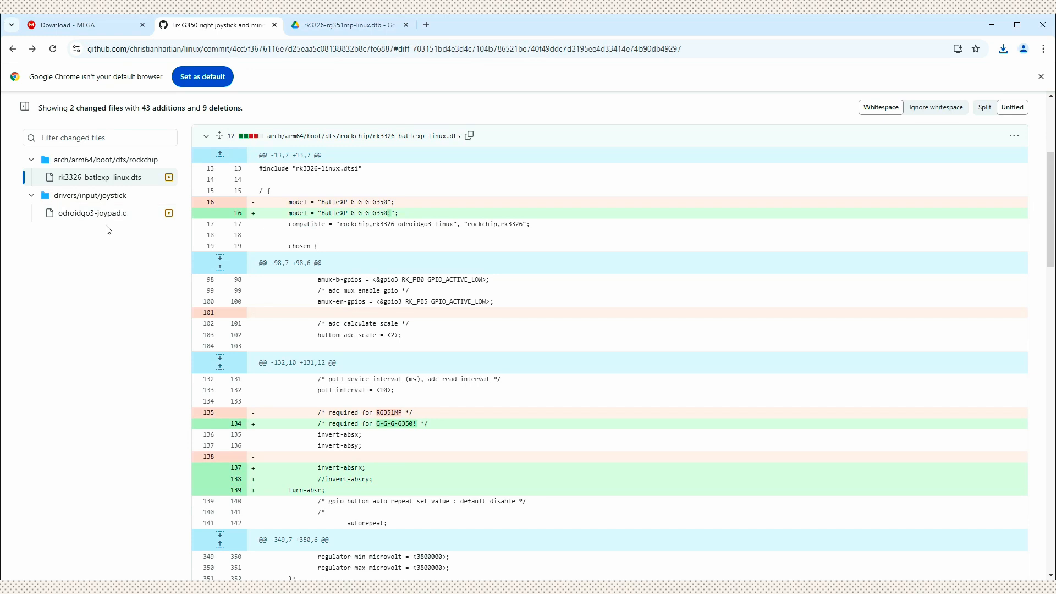
click(92, 213)
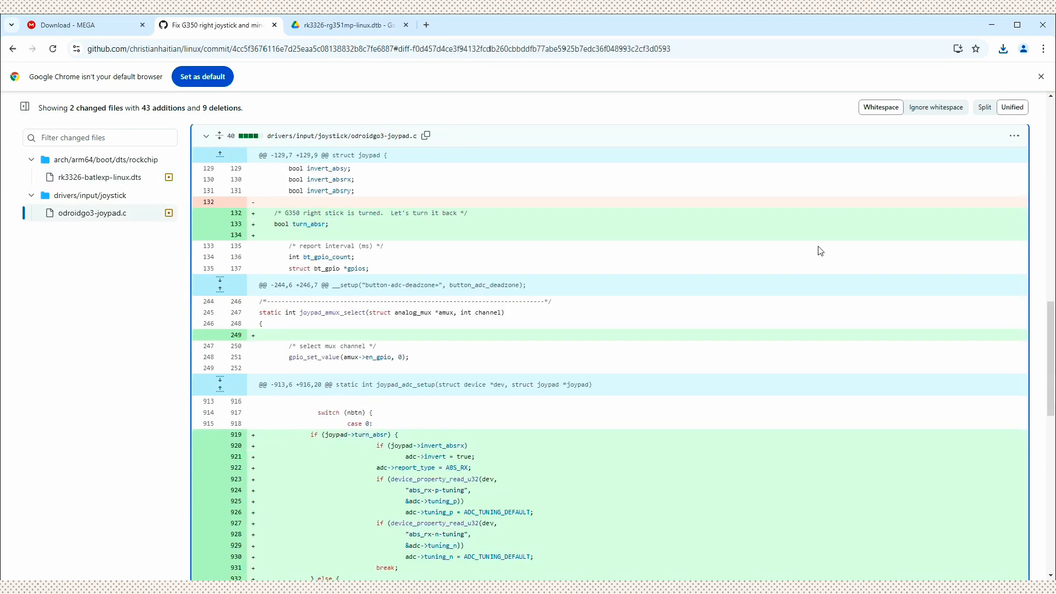
mouse_move(996, 119)
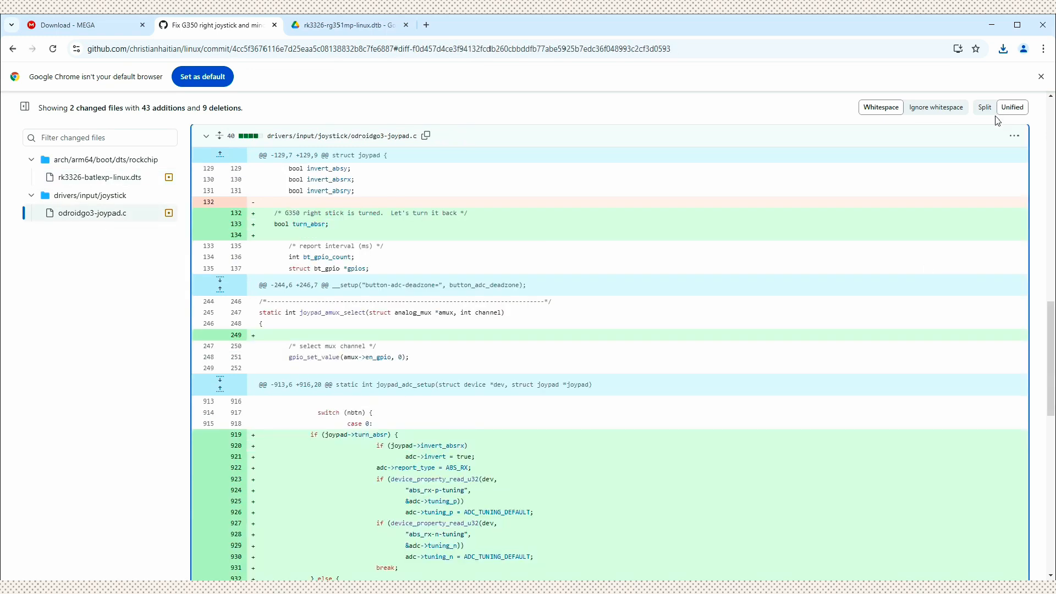
View the full odroidgo3-joypad.c file and download it as a raw file.
click(1012, 135)
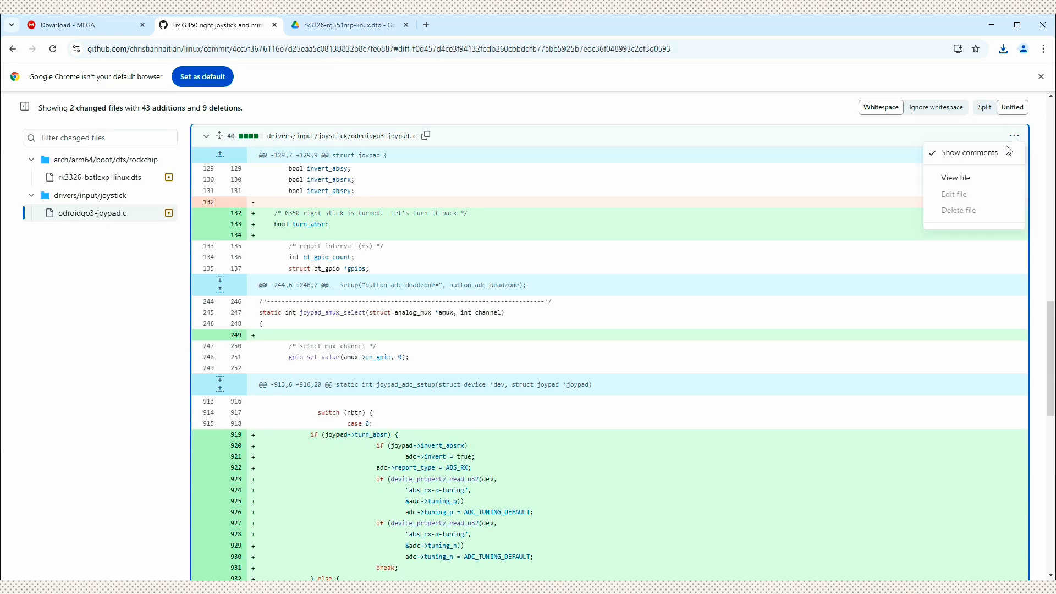
click(955, 177)
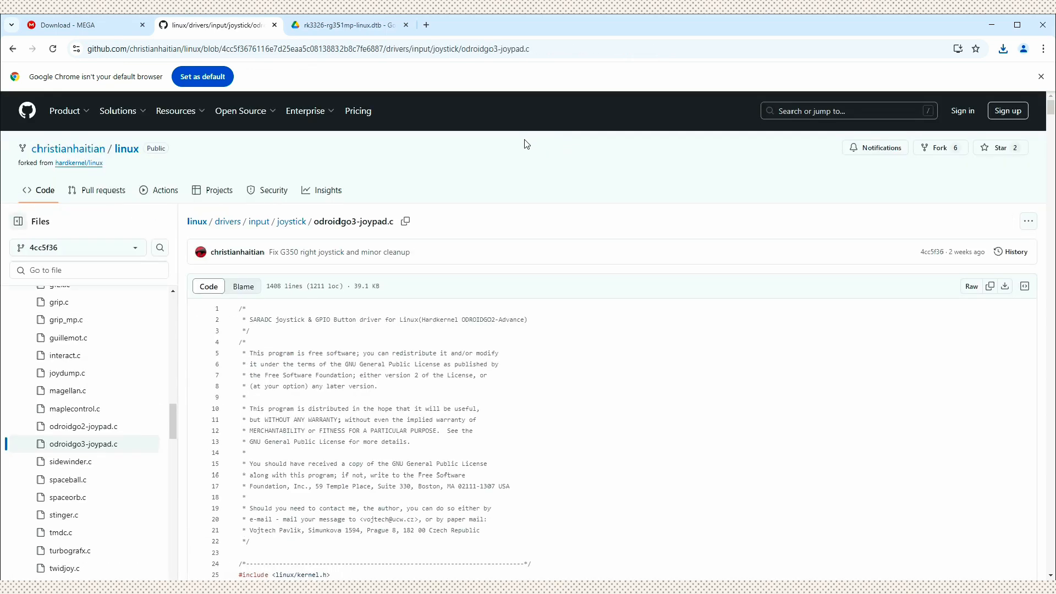
mouse_move(1004, 286)
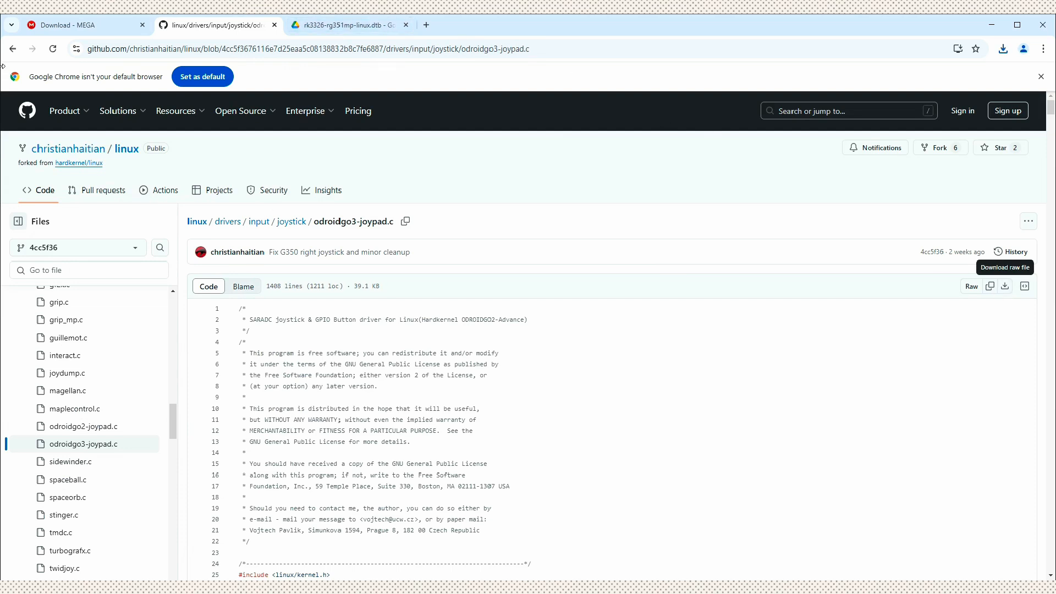
click(345, 24)
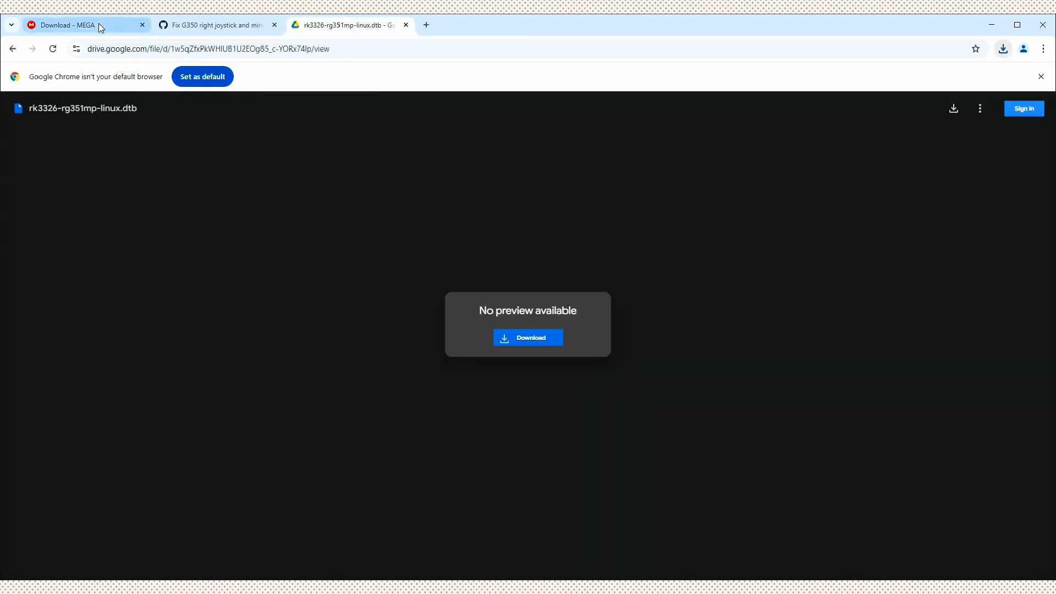
Return to the MEGA tab to confirm the ArkOS image download has completed.
click(71, 24)
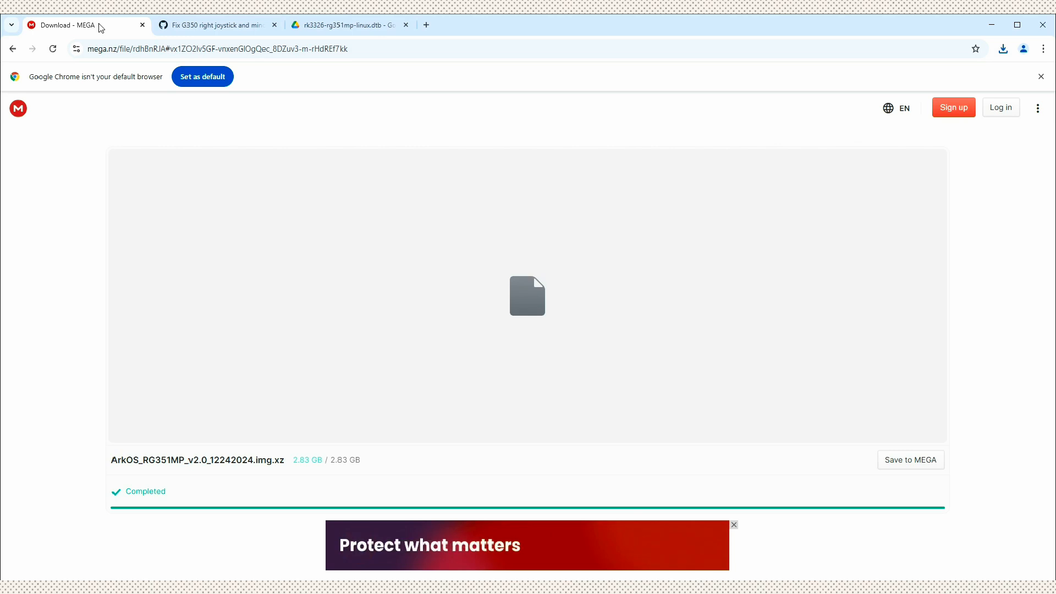
click(216, 24)
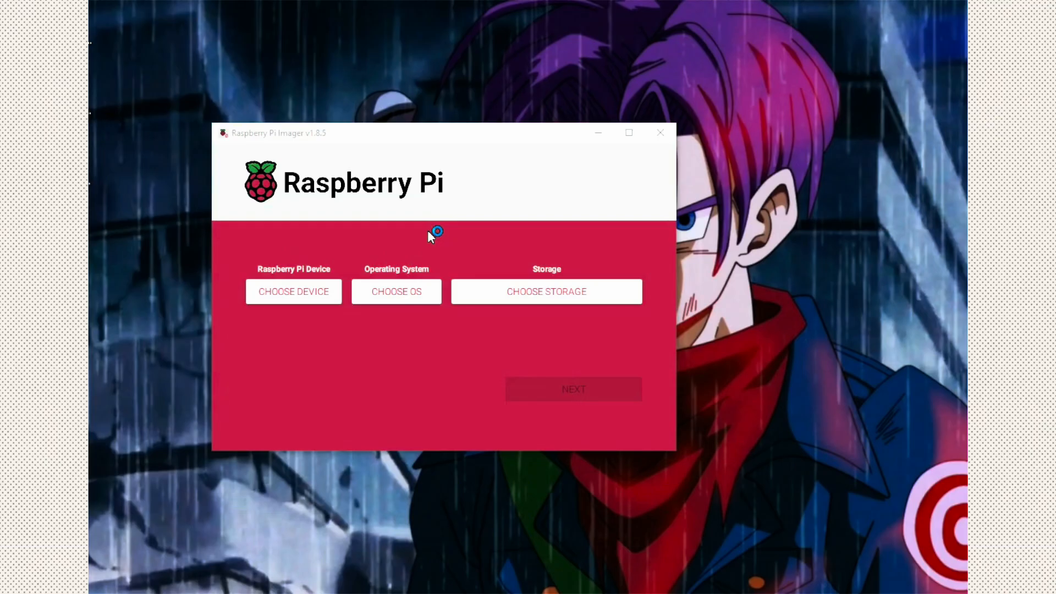
mouse_move(363, 148)
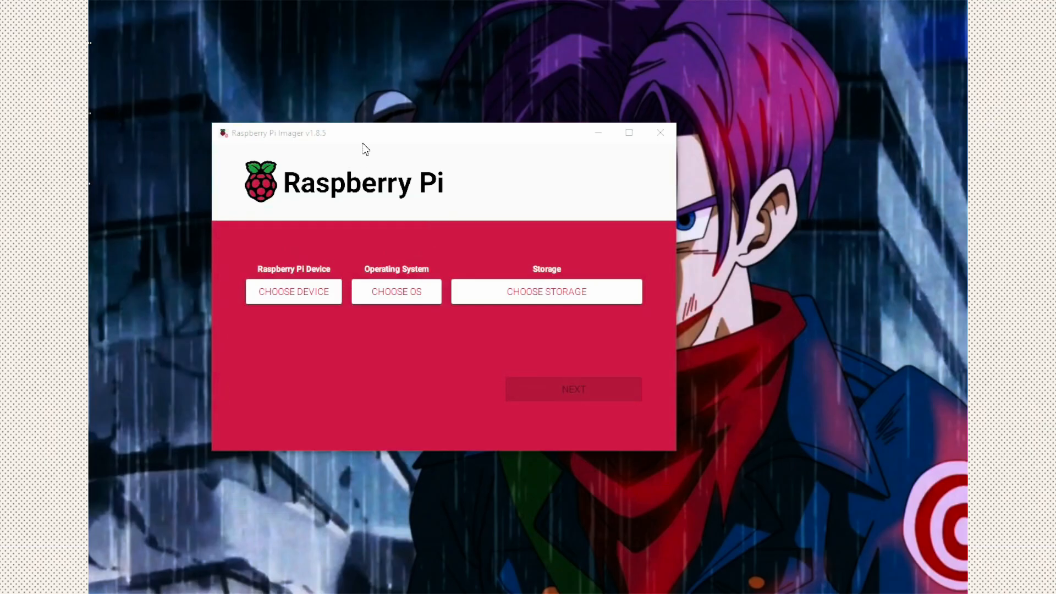
Choose ArkOS_RG351MP_v2.0_12242024.img.xz from Downloads as a custom OS image.
click(293, 292)
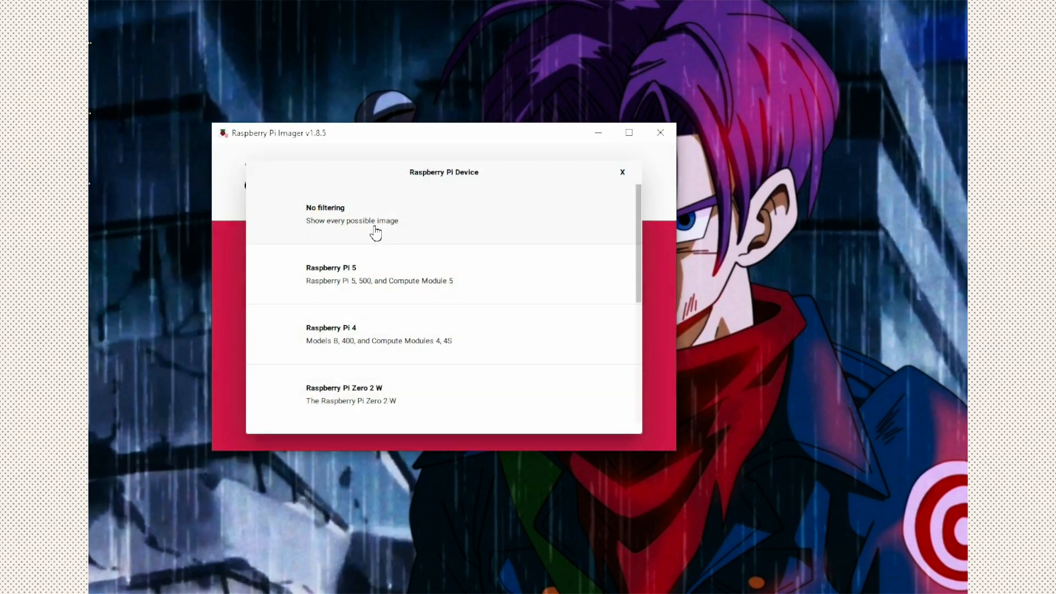
click(352, 213)
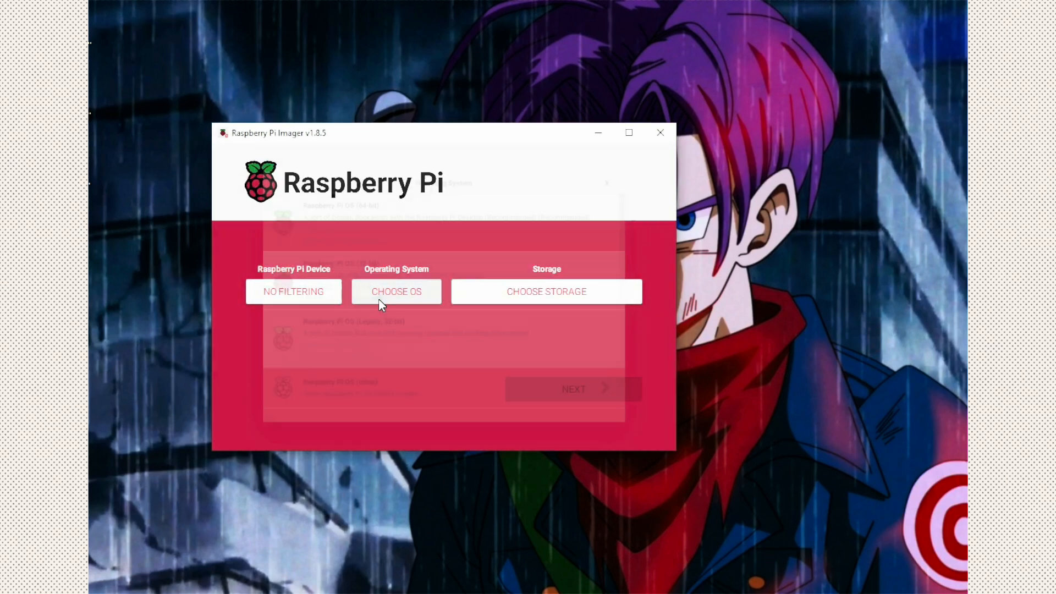
click(396, 292)
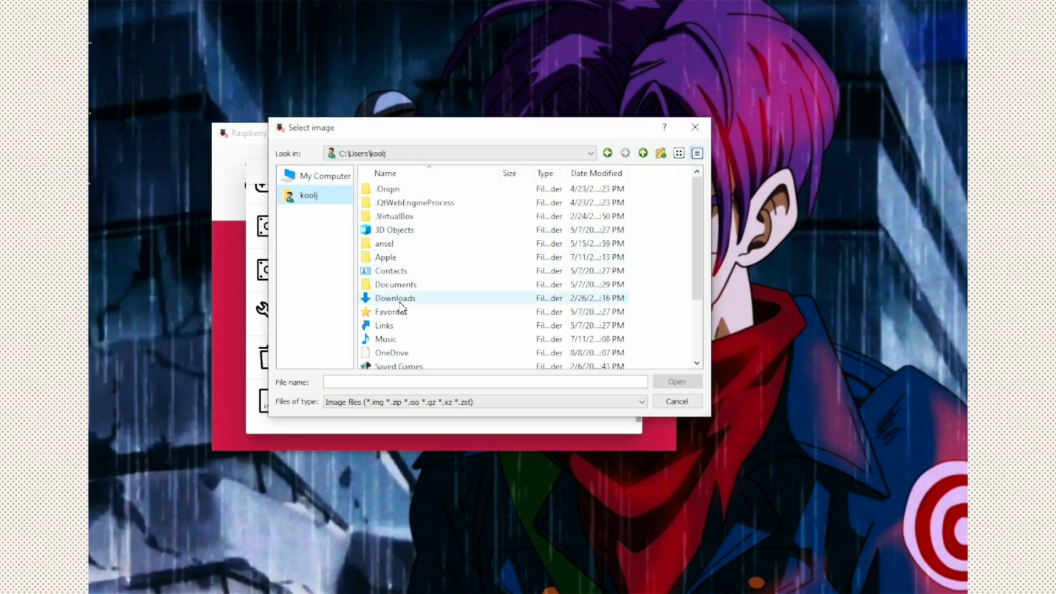
double_click(395, 298)
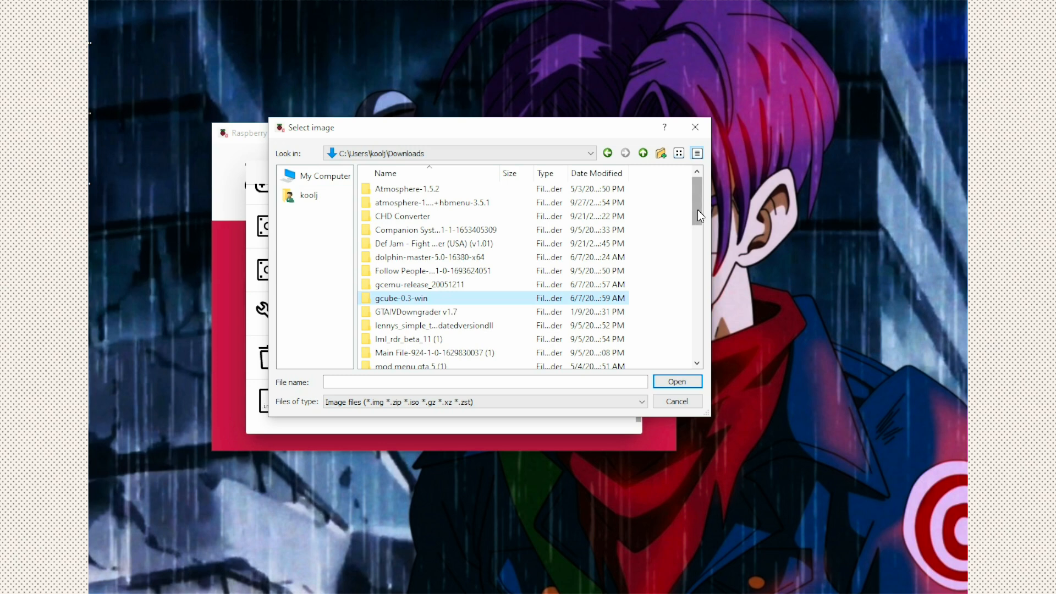
scroll(down, 3)
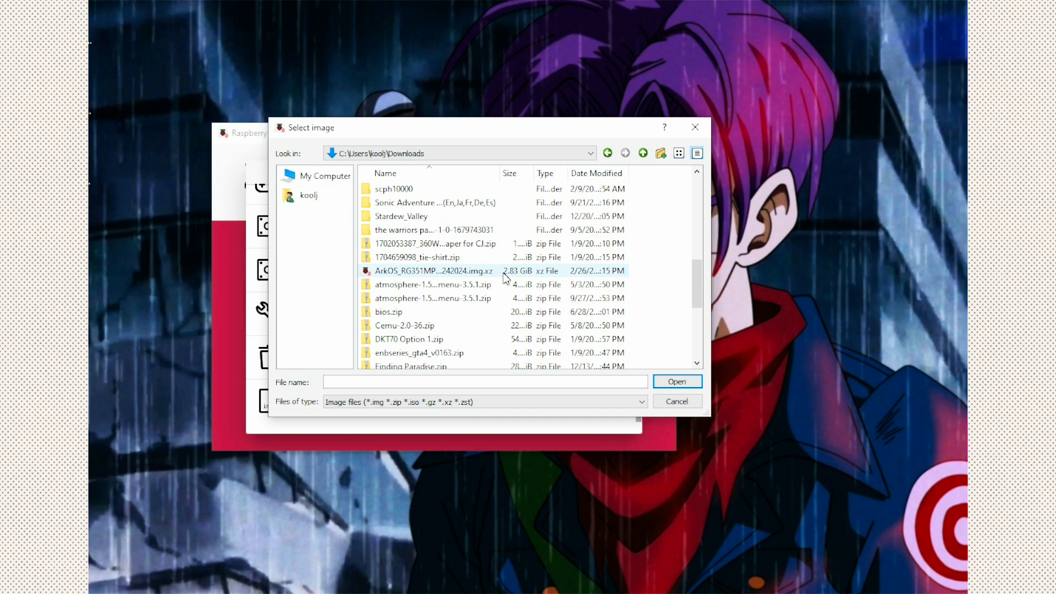
click(433, 270)
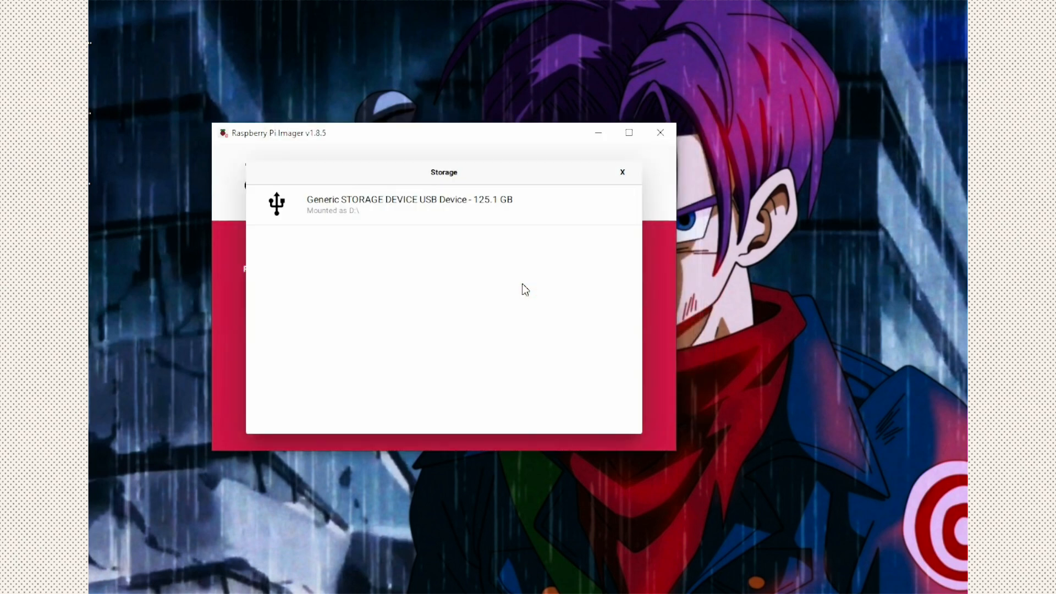
Write the image to the 125.1 GB Generic USB device, skipping customisation and confirming the erase.
click(409, 203)
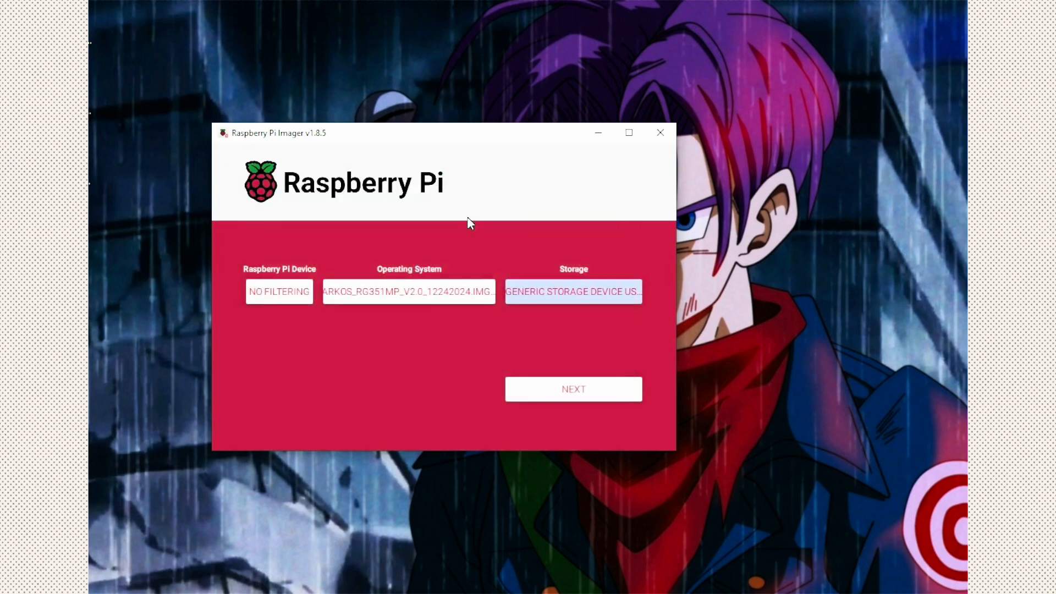
mouse_move(560, 400)
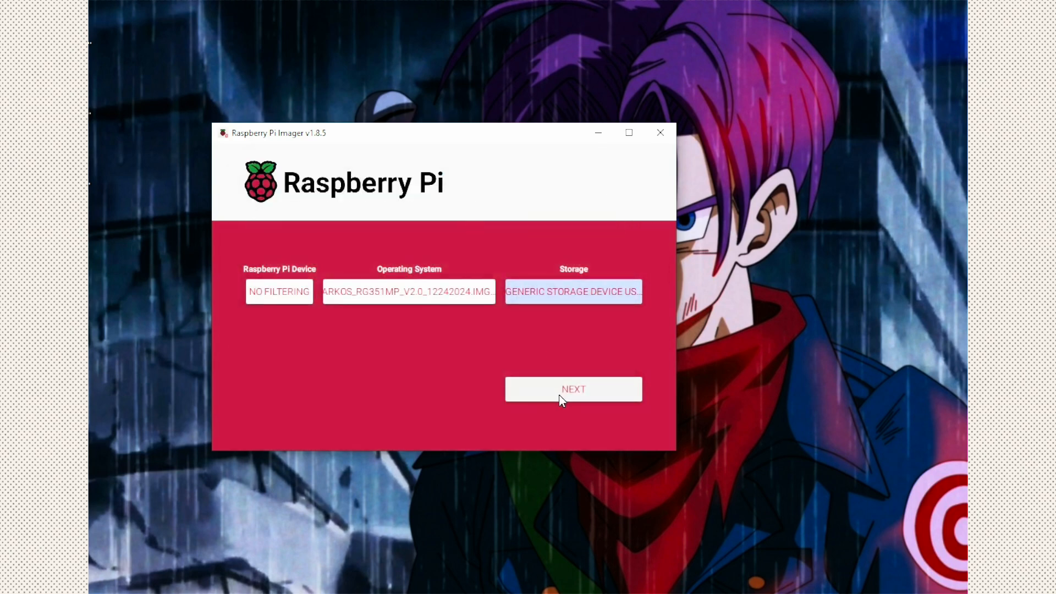
click(574, 390)
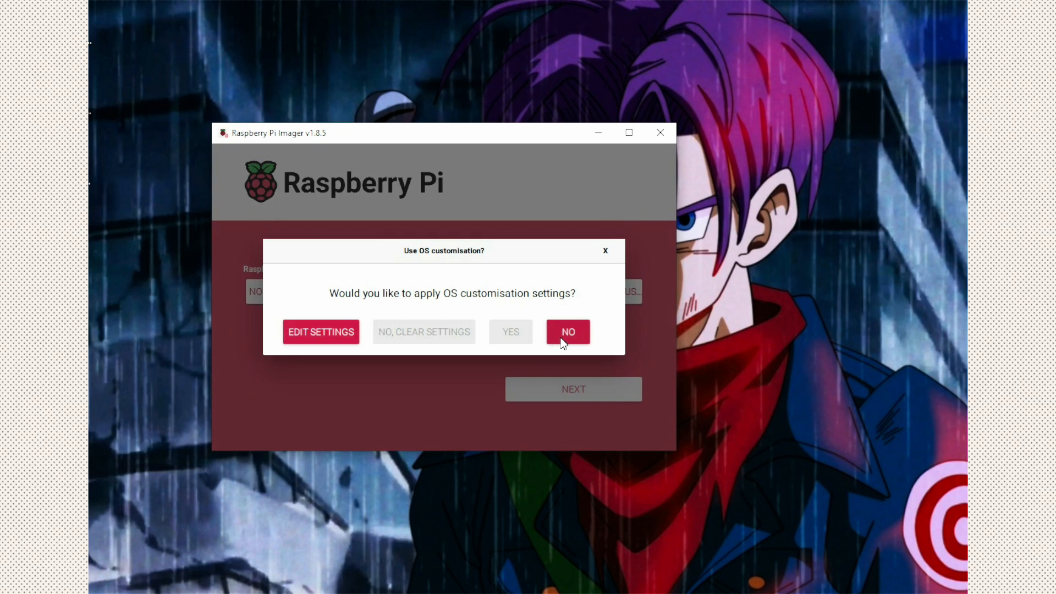
mouse_move(565, 339)
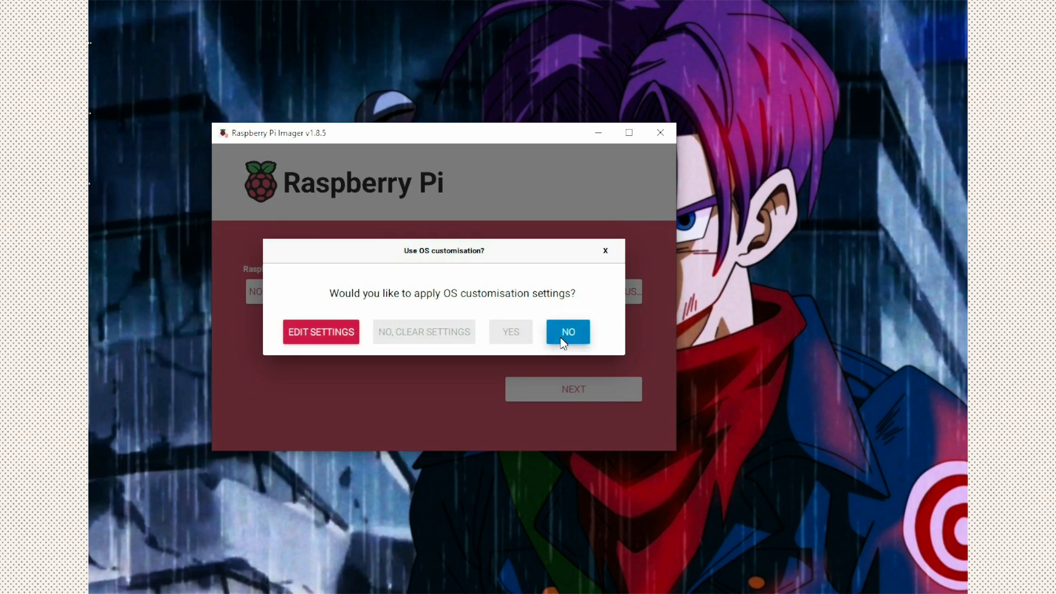
click(567, 332)
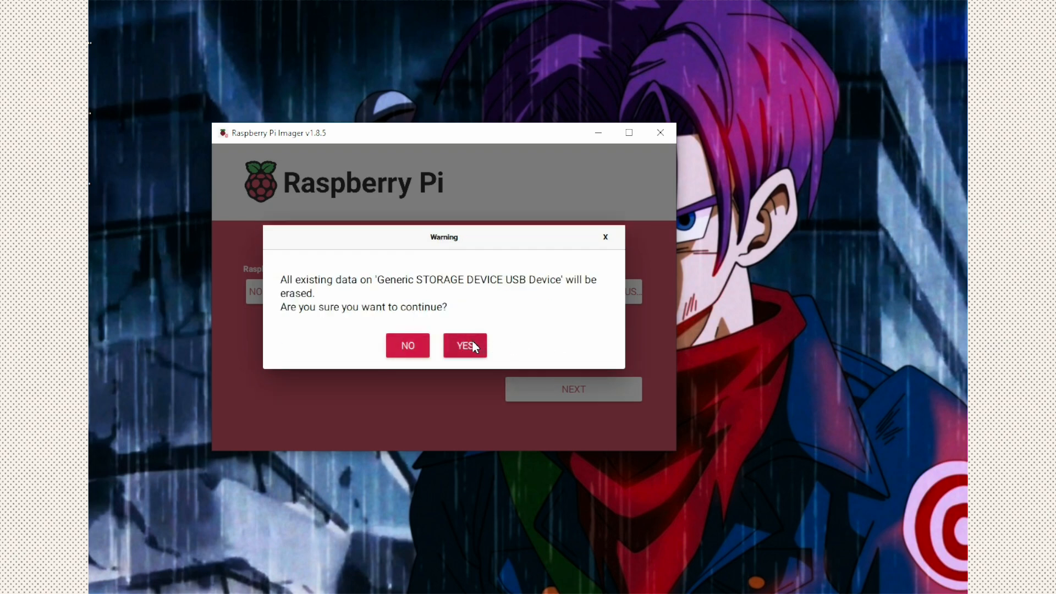
click(464, 345)
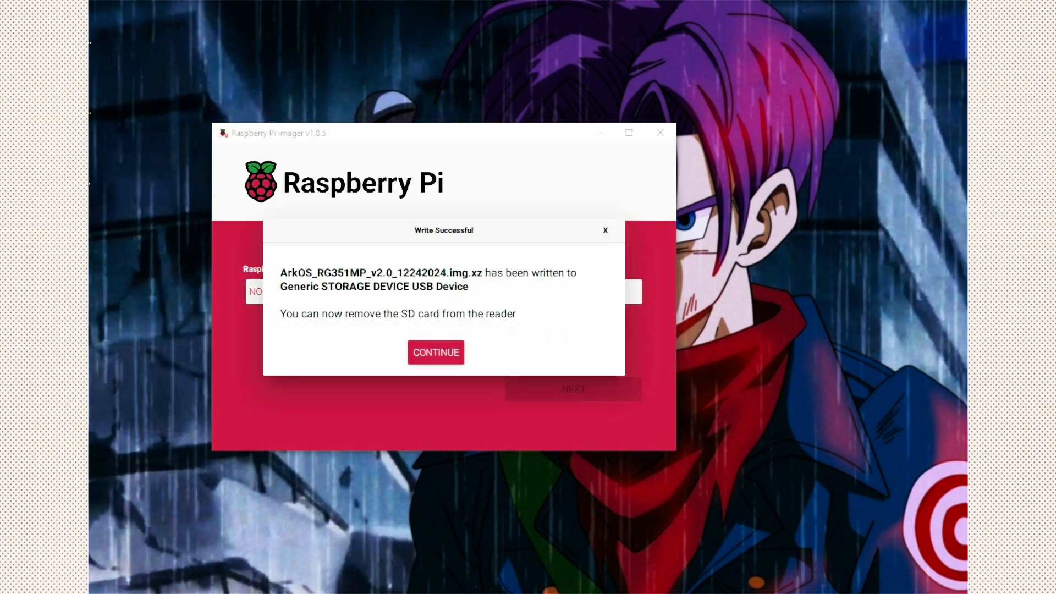
mouse_move(682, 77)
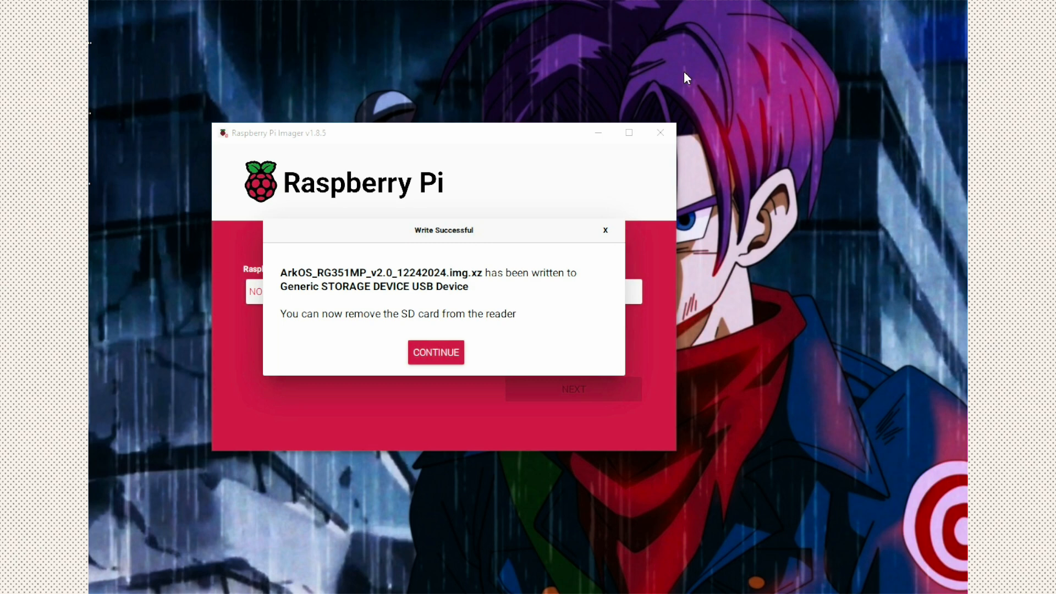
mouse_move(405, 331)
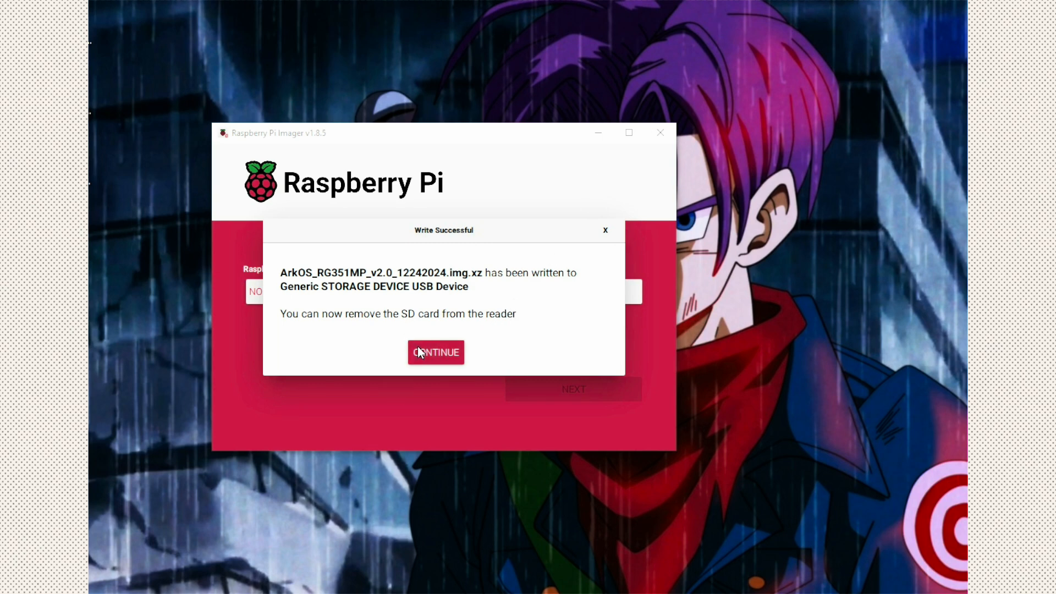
click(436, 352)
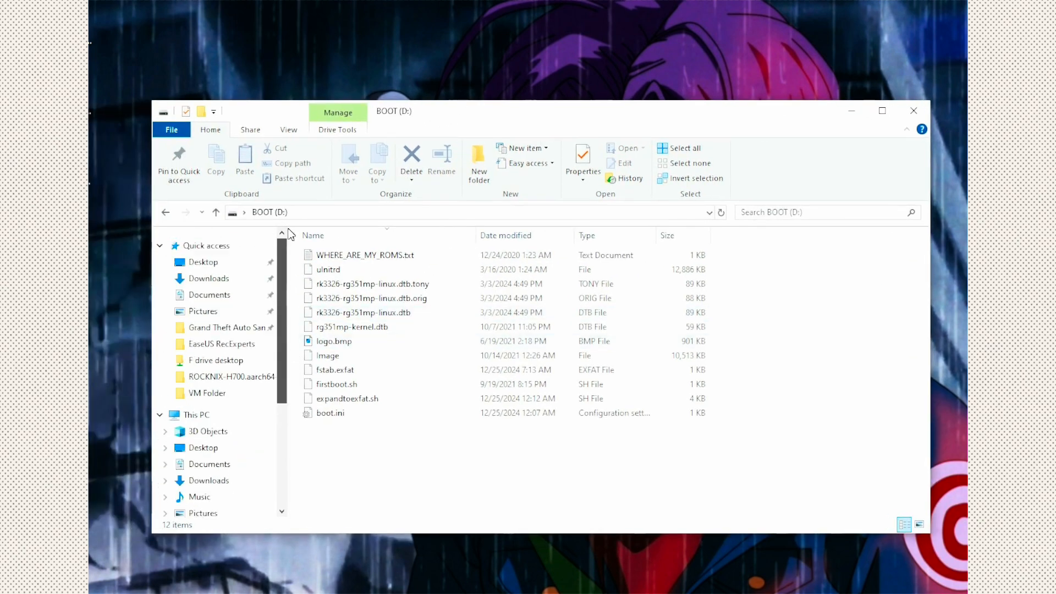
Open the Downloads folder in a separate File Explorer window alongside the BOOT drive.
right_click(209, 278)
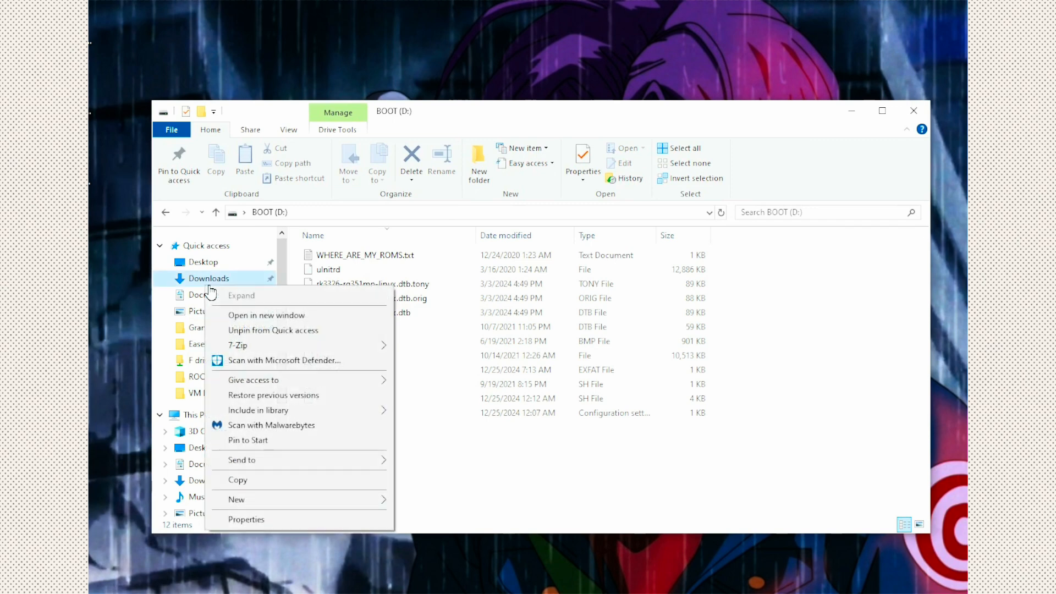
click(266, 314)
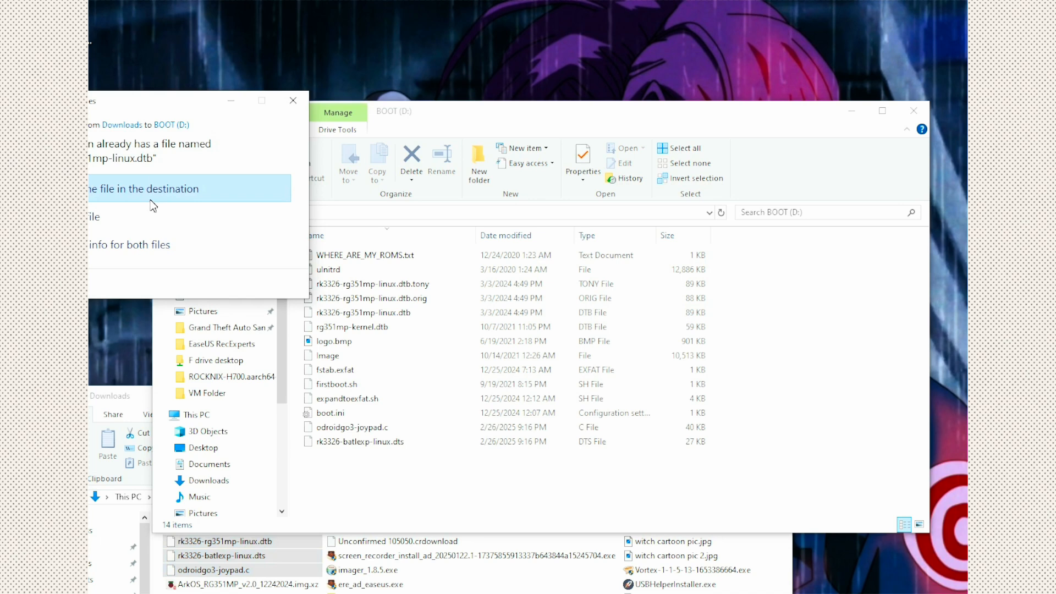
mouse_move(158, 195)
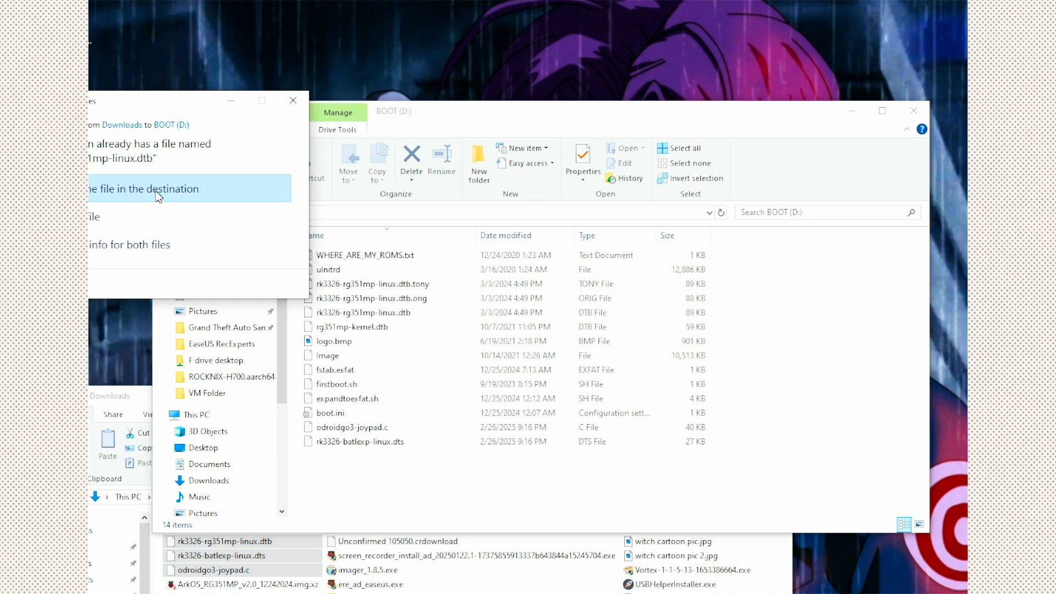
mouse_move(139, 103)
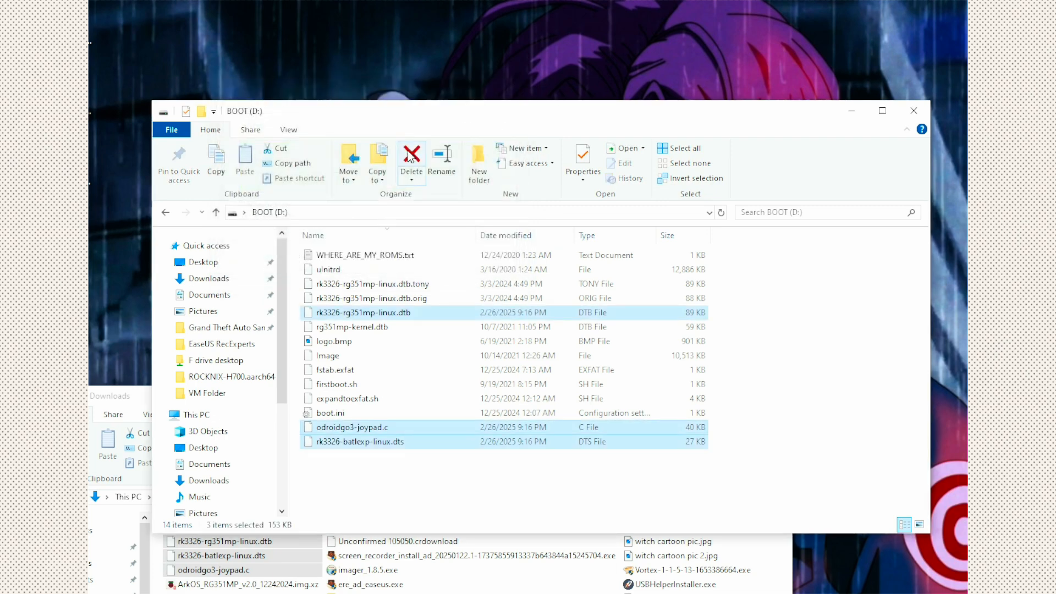
mouse_move(887, 128)
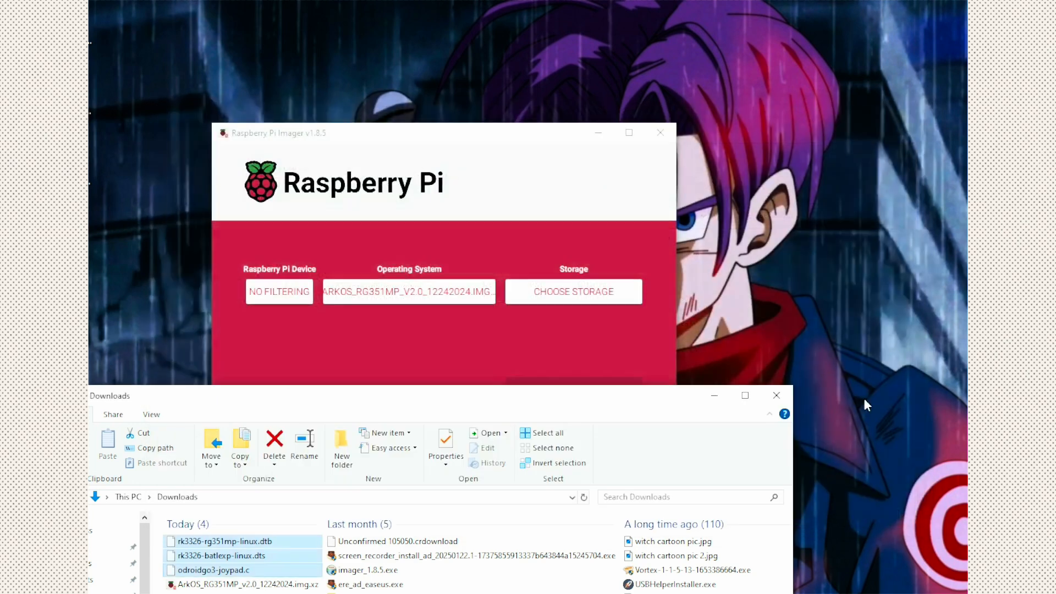
mouse_move(673, 407)
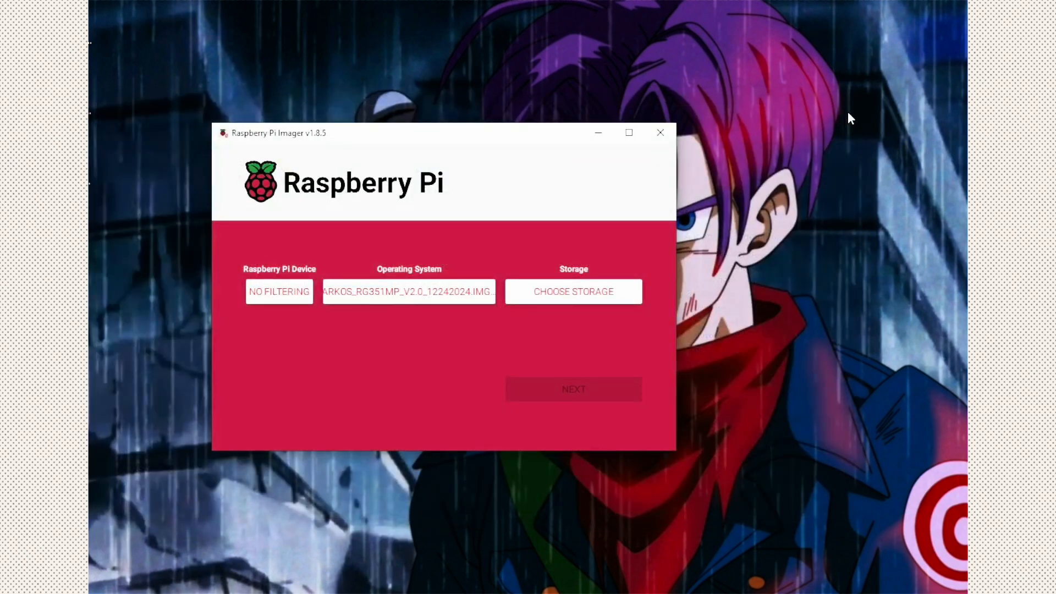
mouse_move(770, 23)
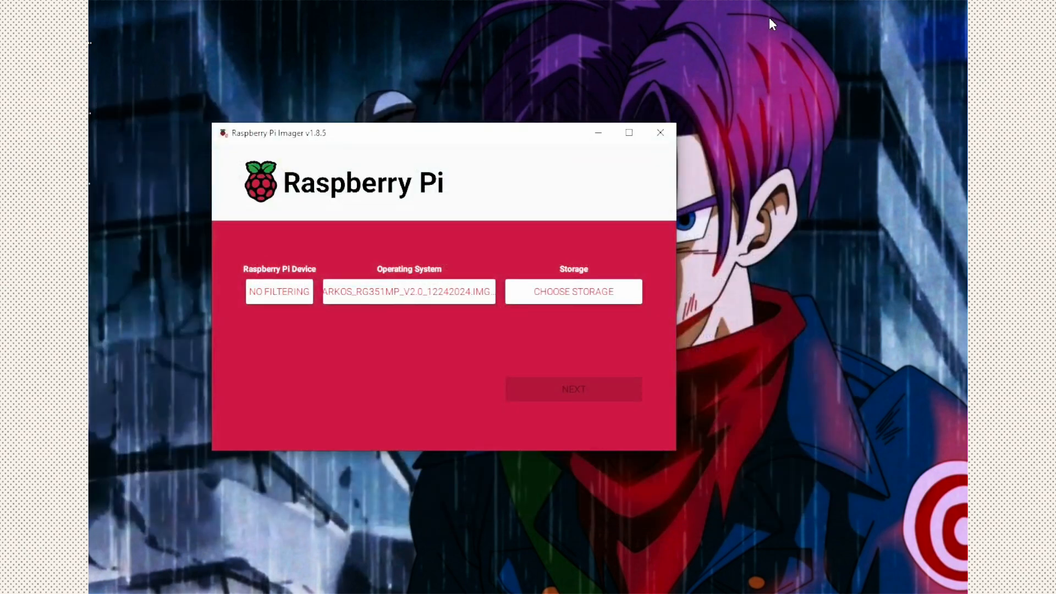